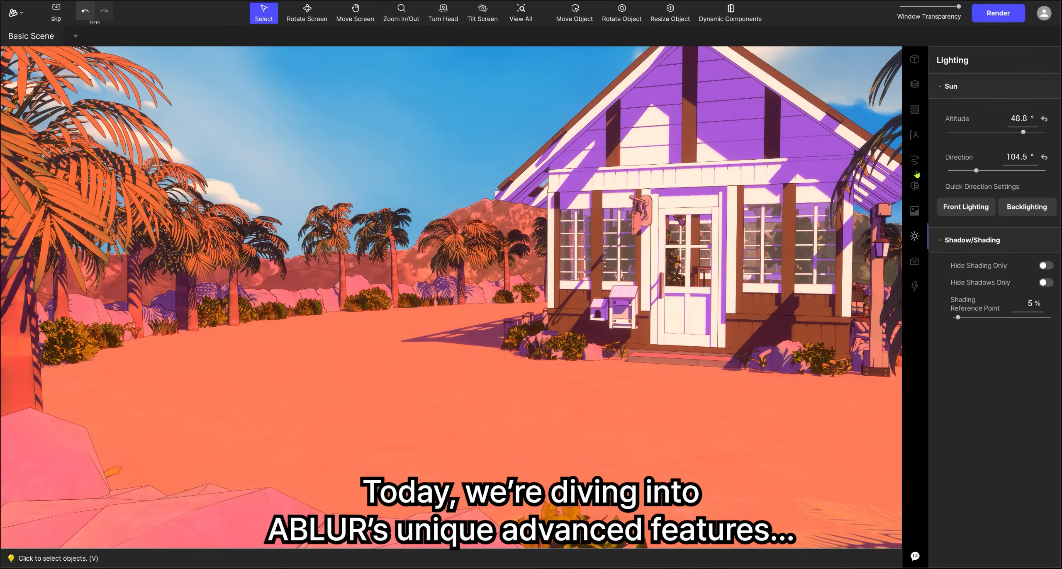
Enable the default sky background from the Background settings in the right sidebar
left_click(355, 10)
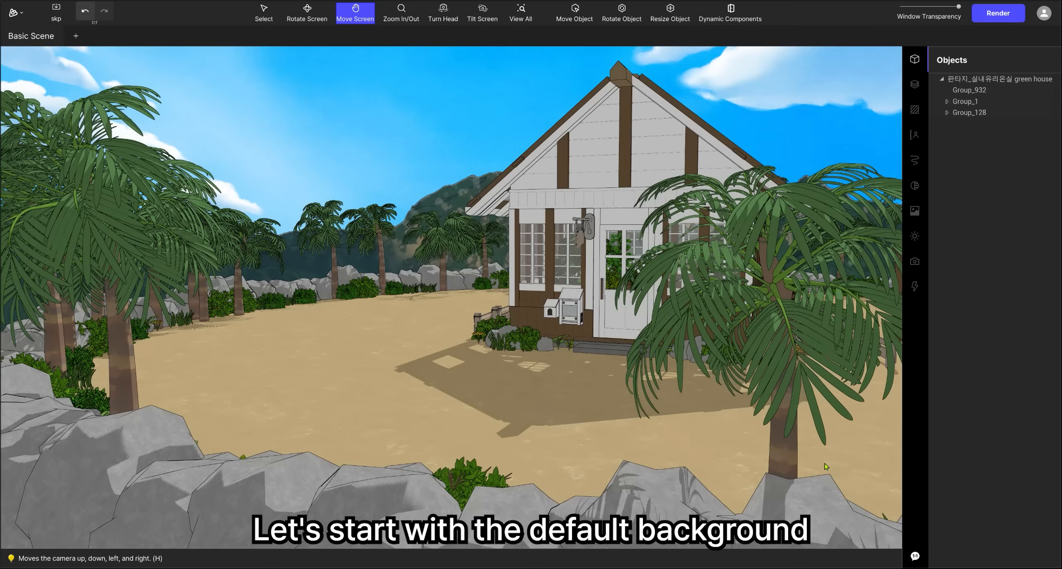
left_click(914, 211)
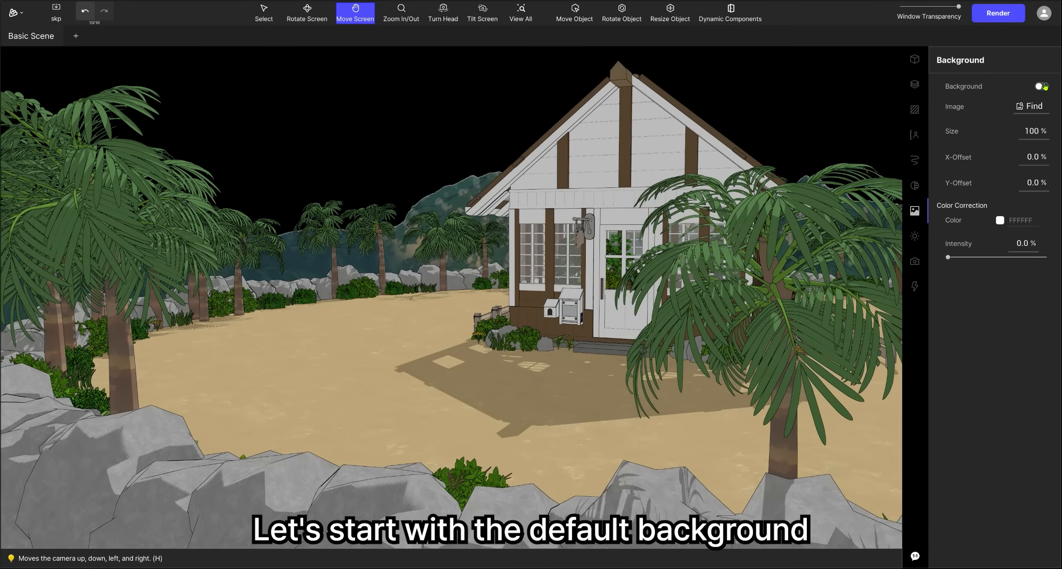
left_click(1042, 86)
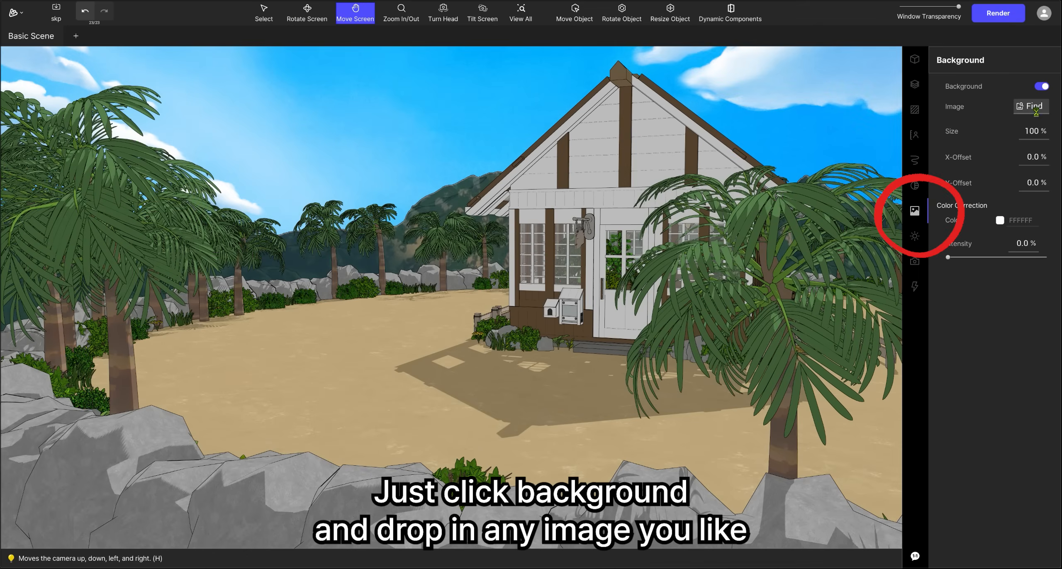
Load bg.png as a night background and recolour the shadows, darkening them to about 91 percent
left_click(1031, 106)
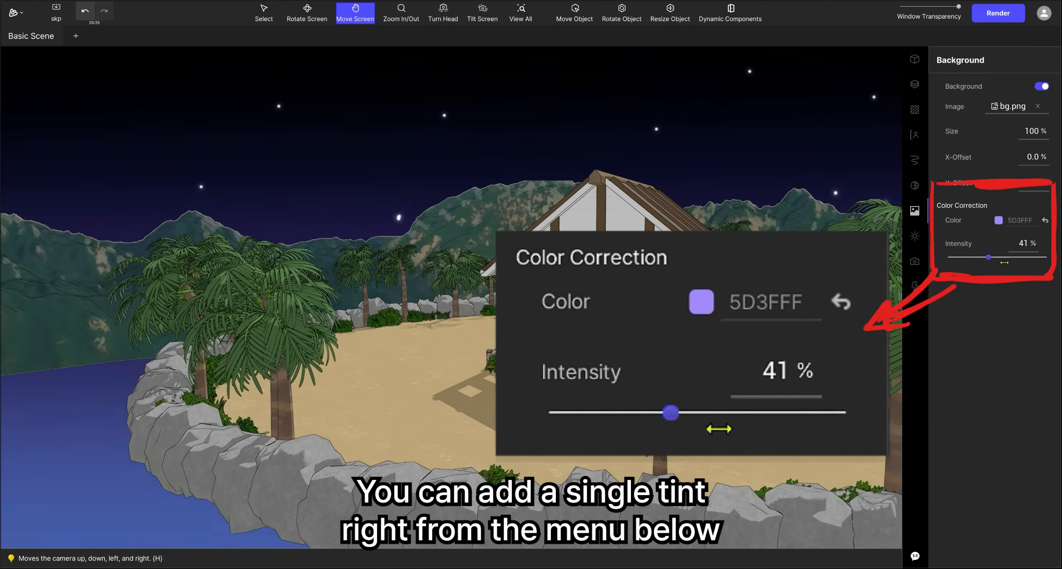
left_click(914, 185)
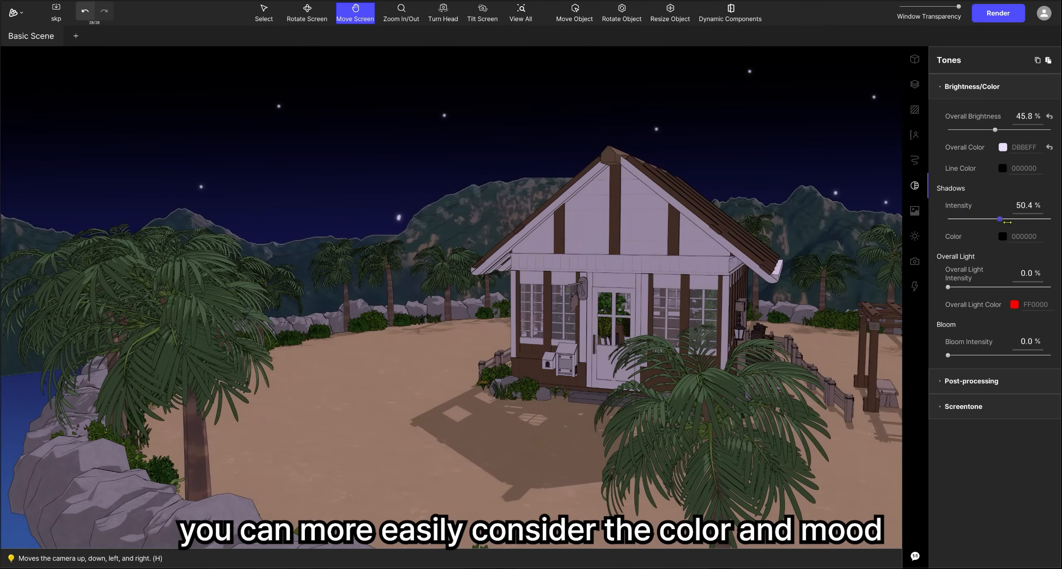
left_click(1004, 237)
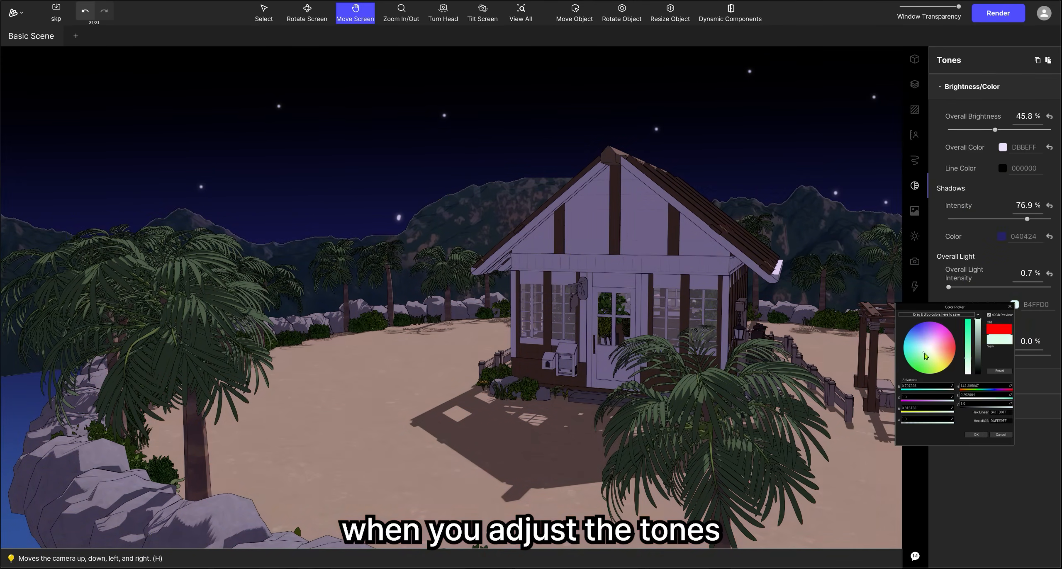
left_click_drag(1028, 219, 1045, 219)
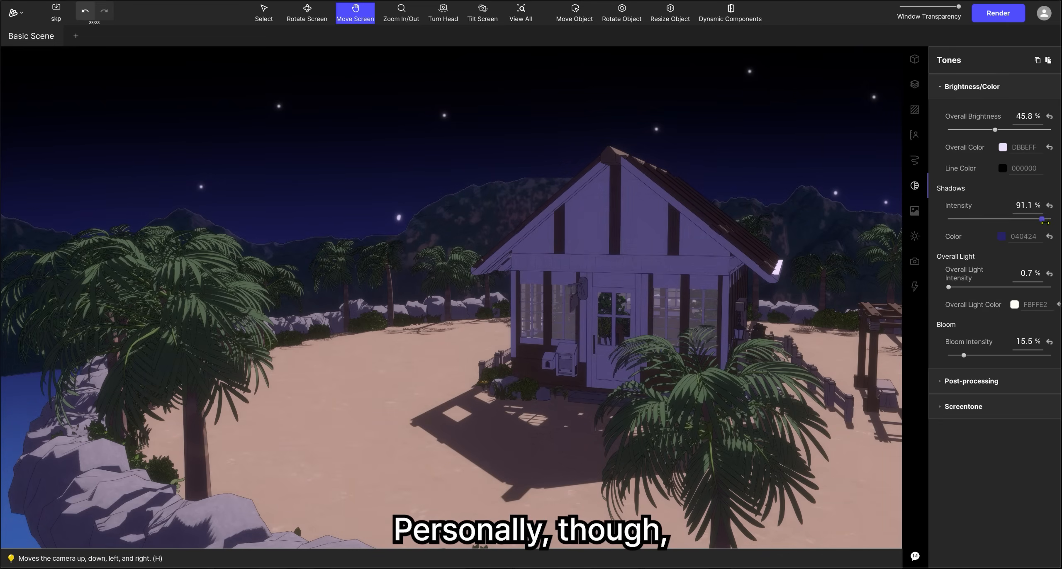
Re-aim the sun lighting, check the camera and tones, and bring up the Render dialog
left_click(971, 381)
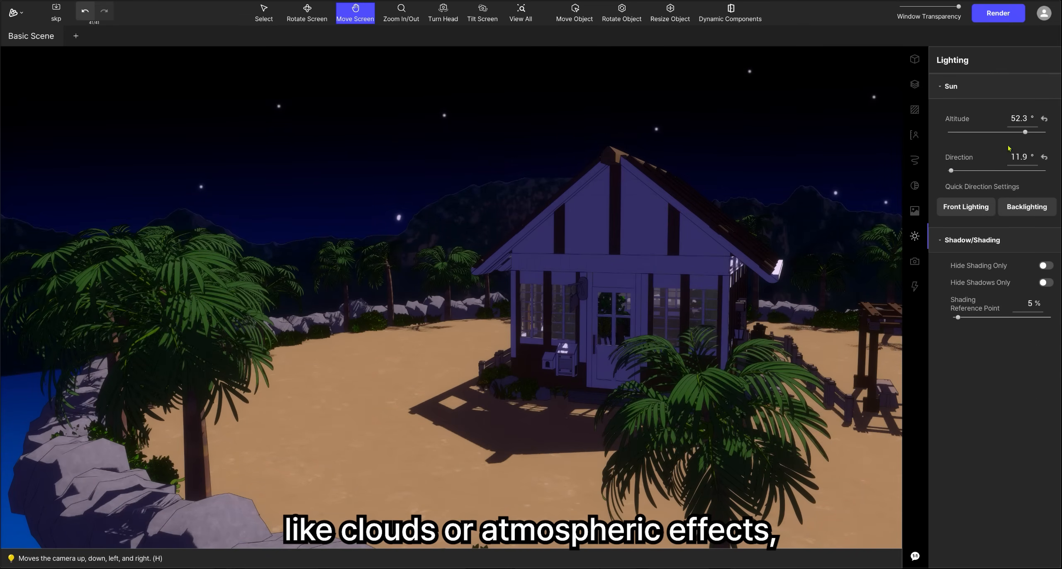
left_click(915, 261)
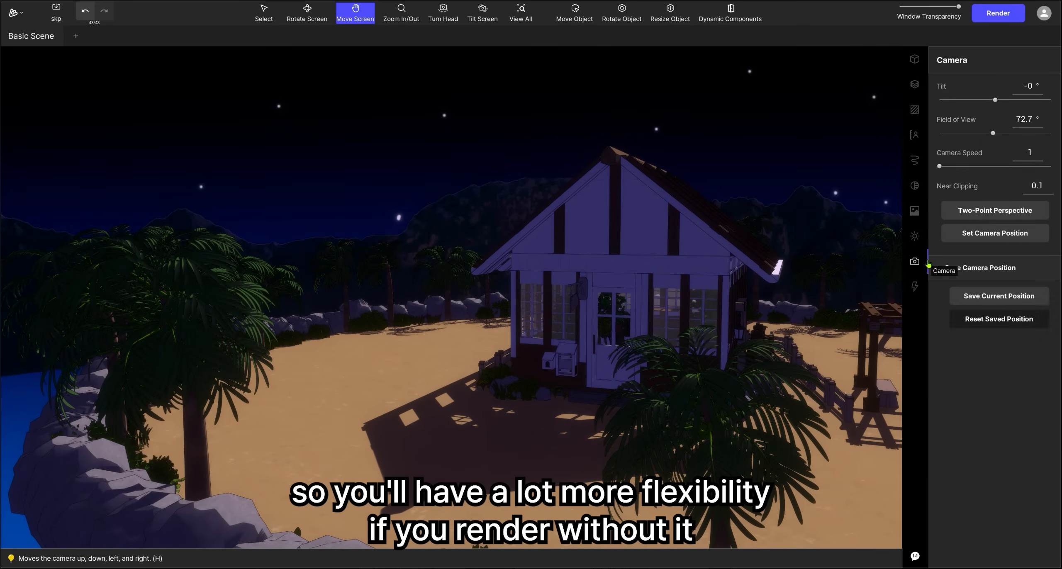
left_click(915, 185)
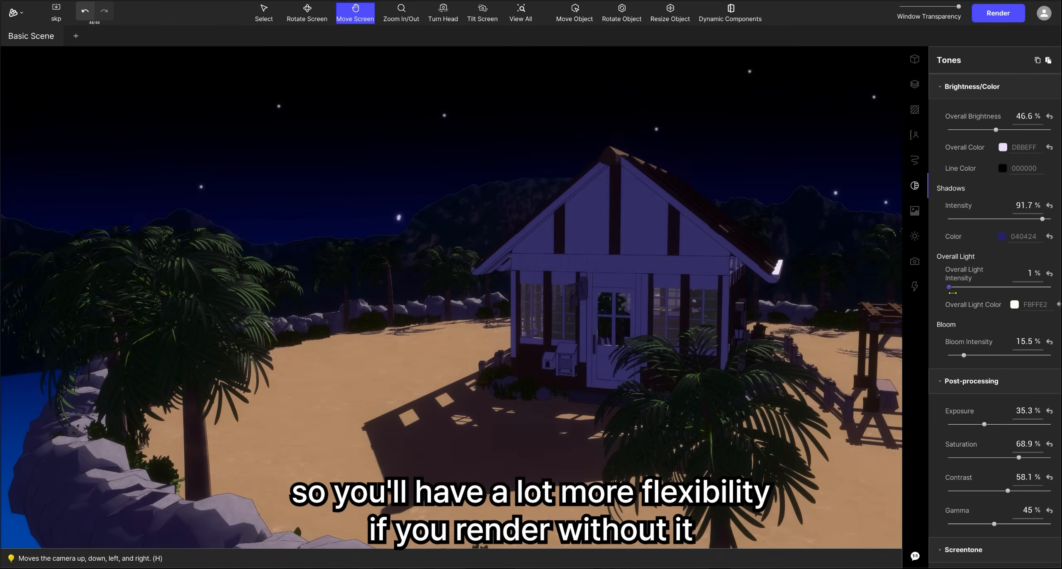
left_click(997, 13)
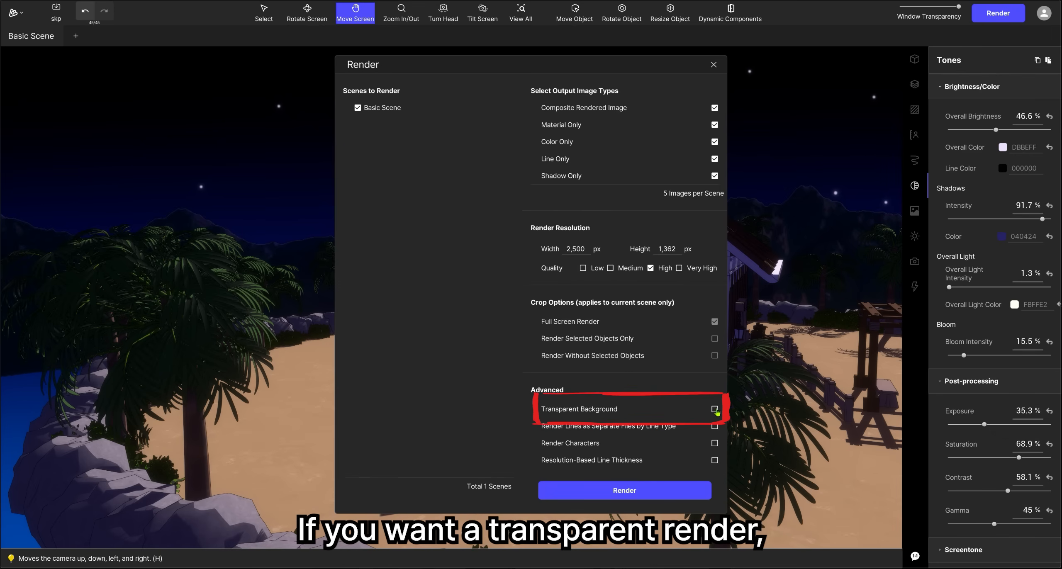
Close the Render dialog to return to the daylight scene with the Objects panel
left_click(713, 409)
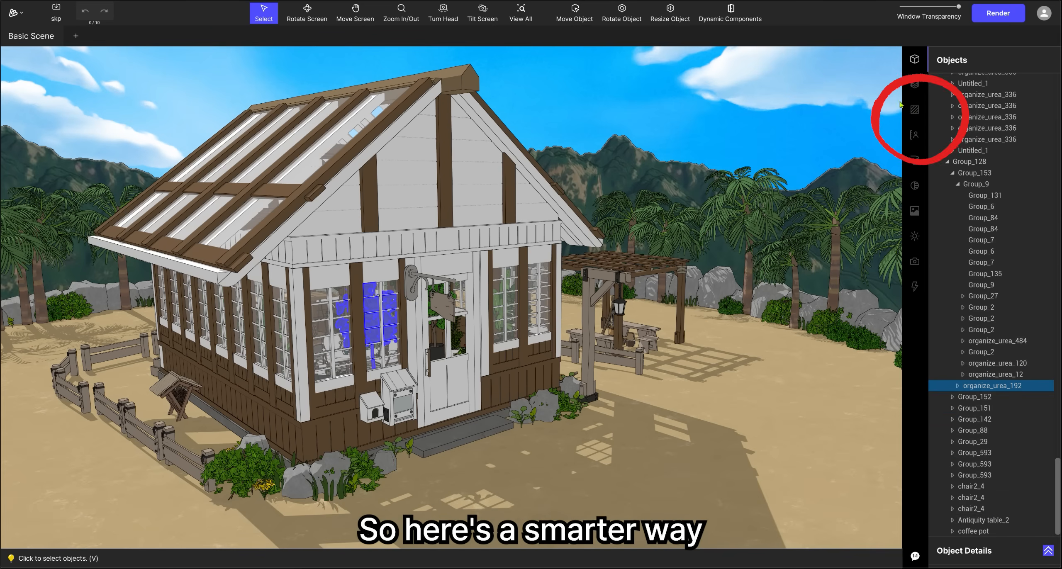
Inspect the materials of the sand ground and an object inside the greenhouse via the Materials panel
left_click(914, 109)
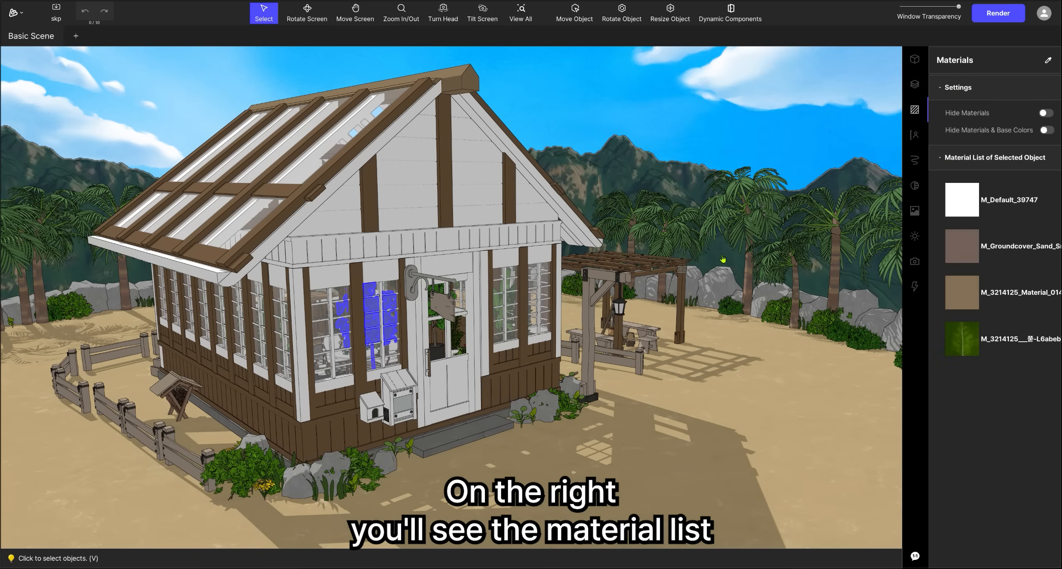
left_click(545, 406)
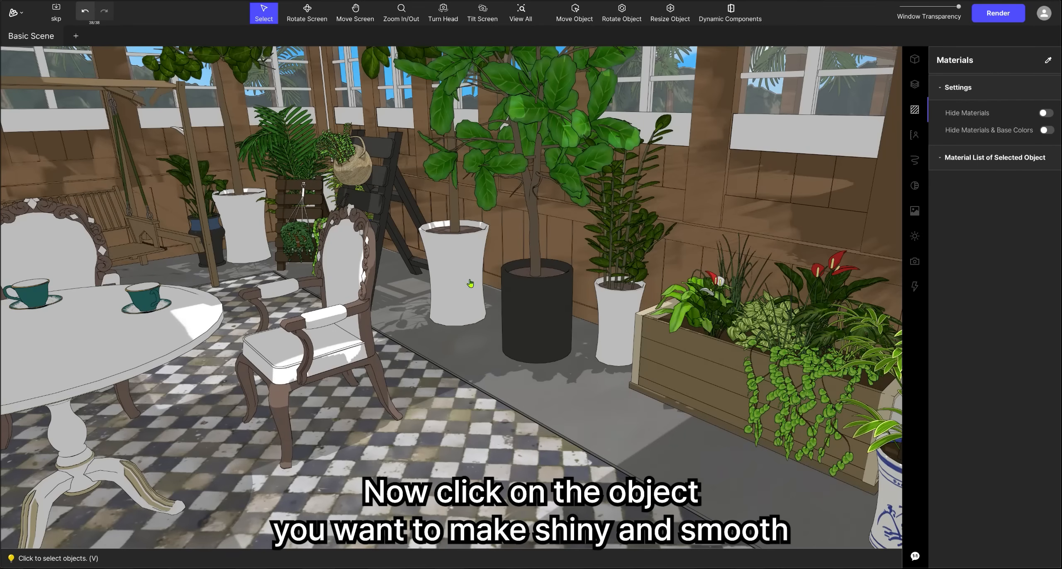
left_click(470, 283)
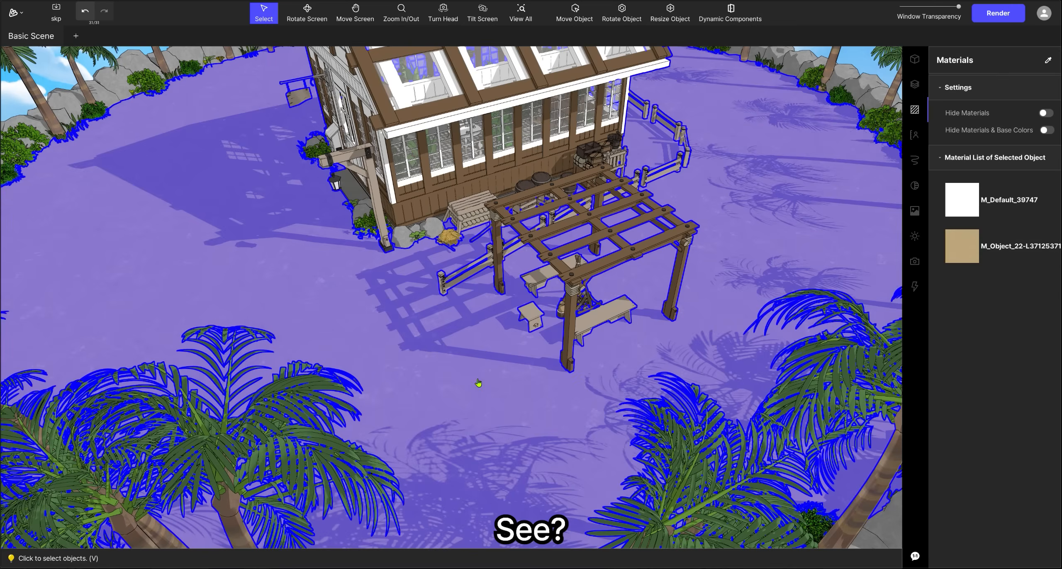
left_click(961, 246)
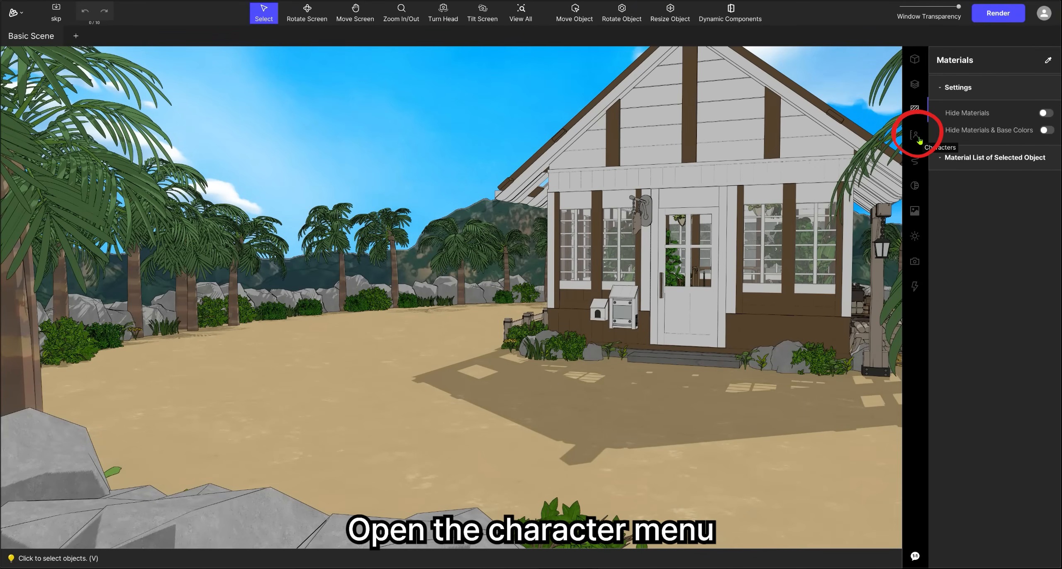
Add Character_1 with the pose.png stickman image and place it on the sand before the greenhouse
left_click(913, 134)
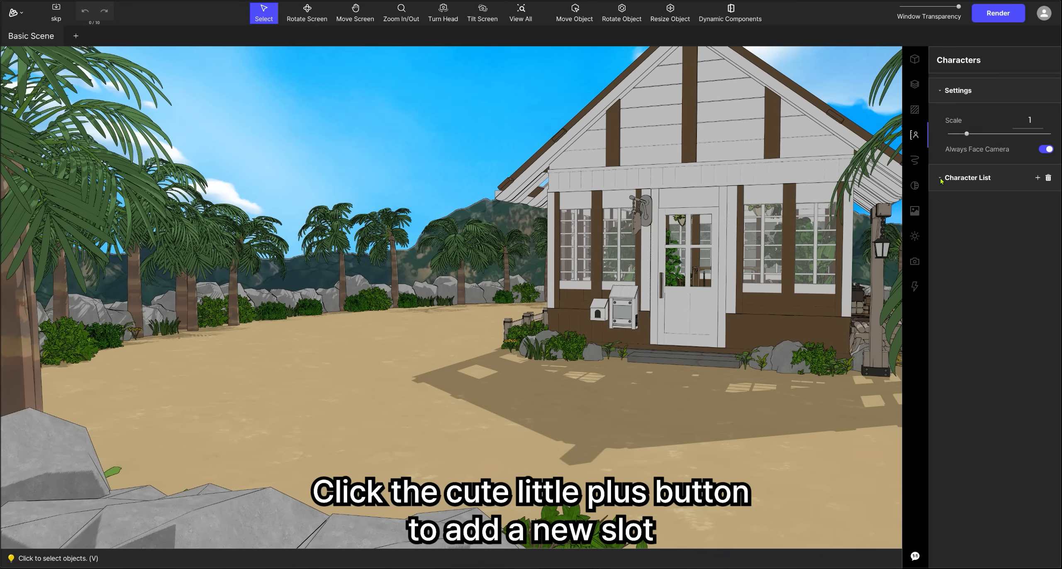
mouse_move(1038, 178)
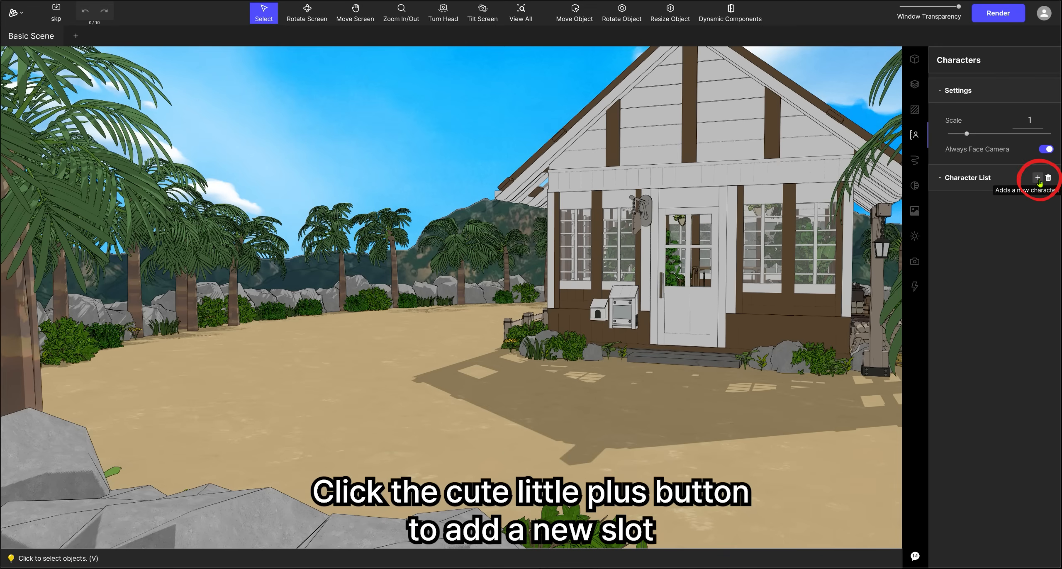
left_click(1037, 178)
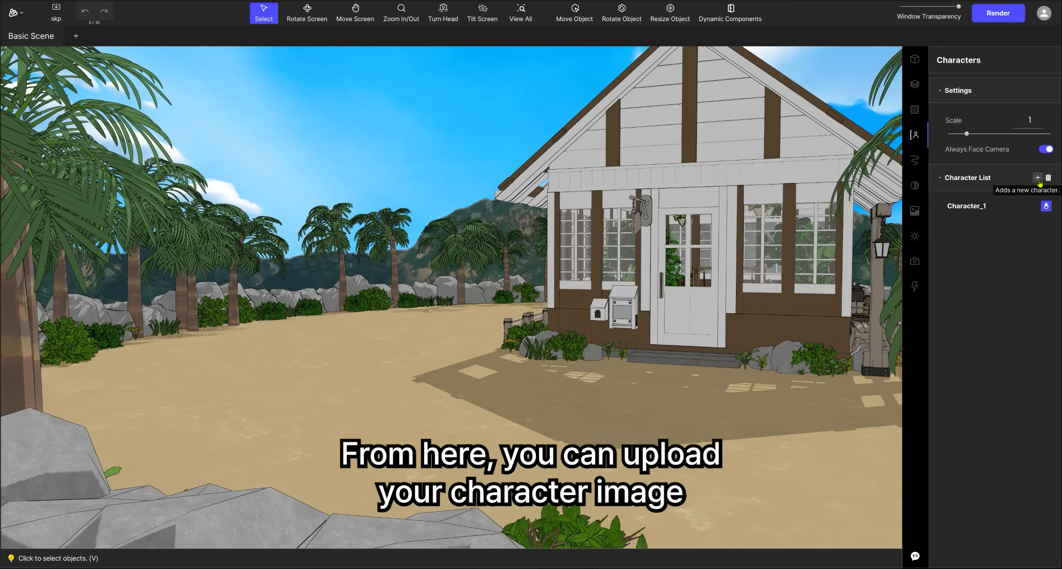
left_click(967, 206)
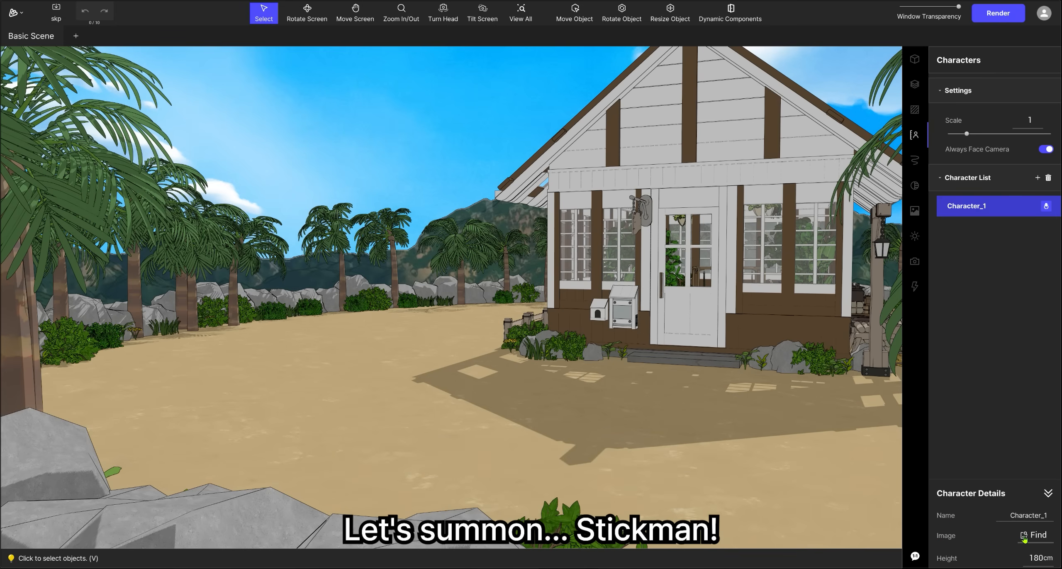
left_click(1034, 536)
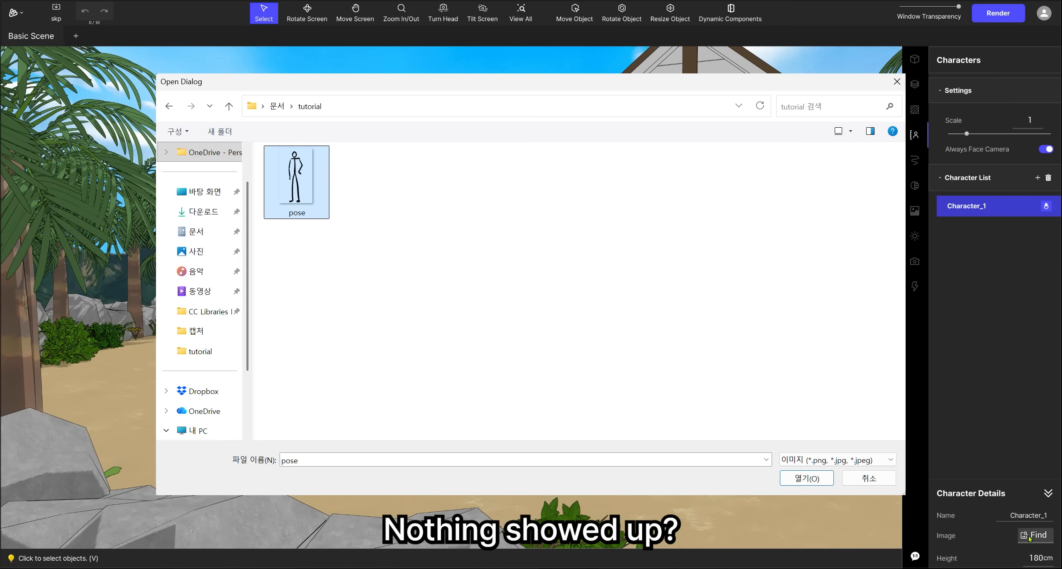
left_click(806, 479)
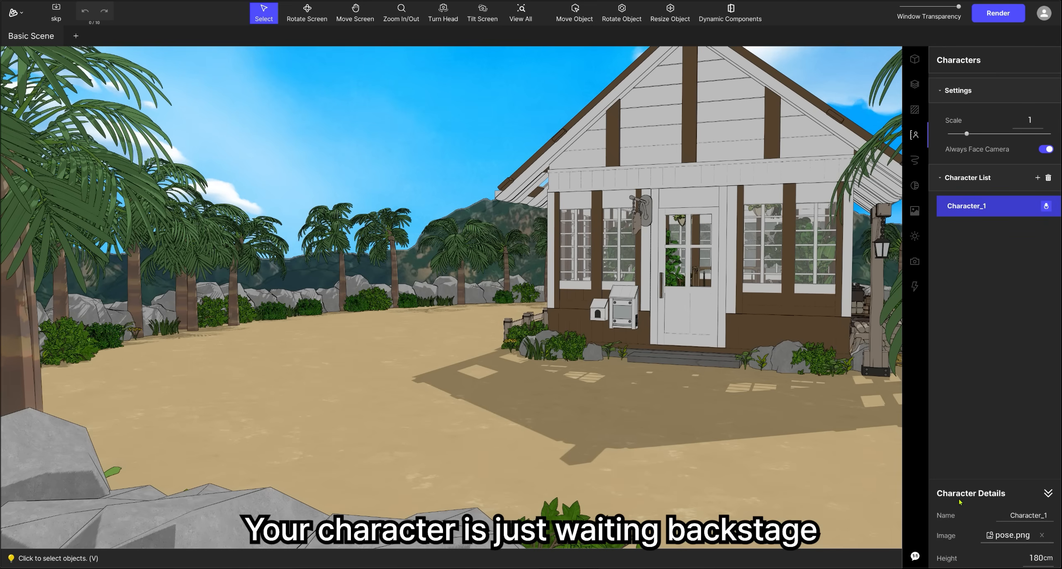
left_click(1050, 493)
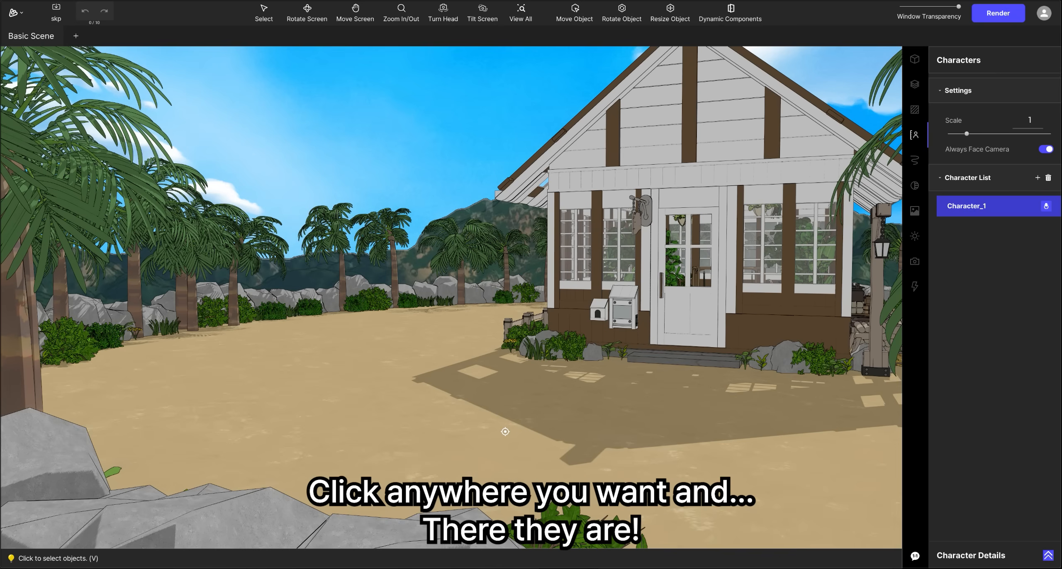
left_click(633, 406)
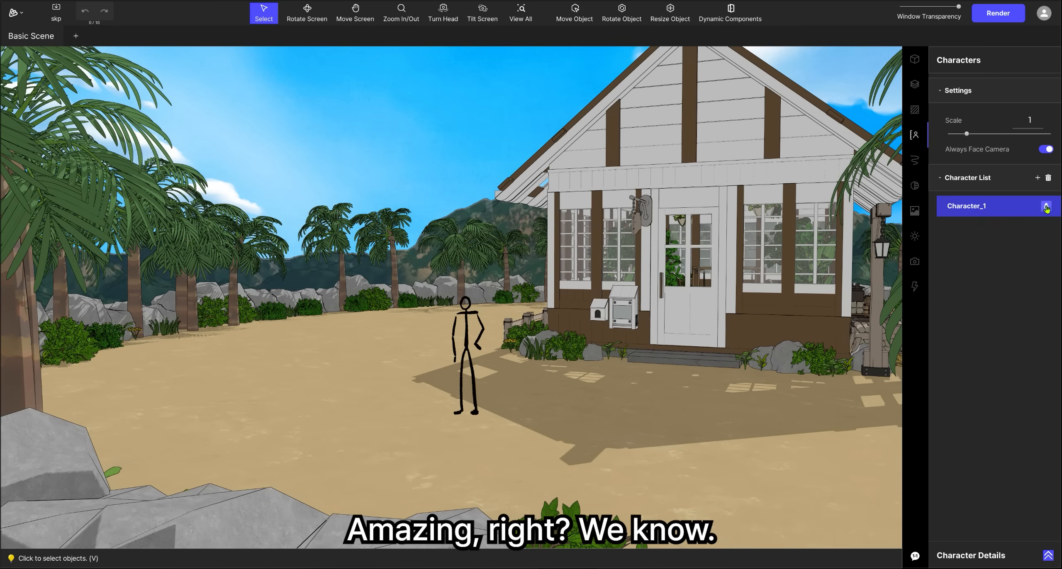
Place more stickmen, move one forward on the sand, and make them 250 cm grey figures facing the camera
left_click(1037, 177)
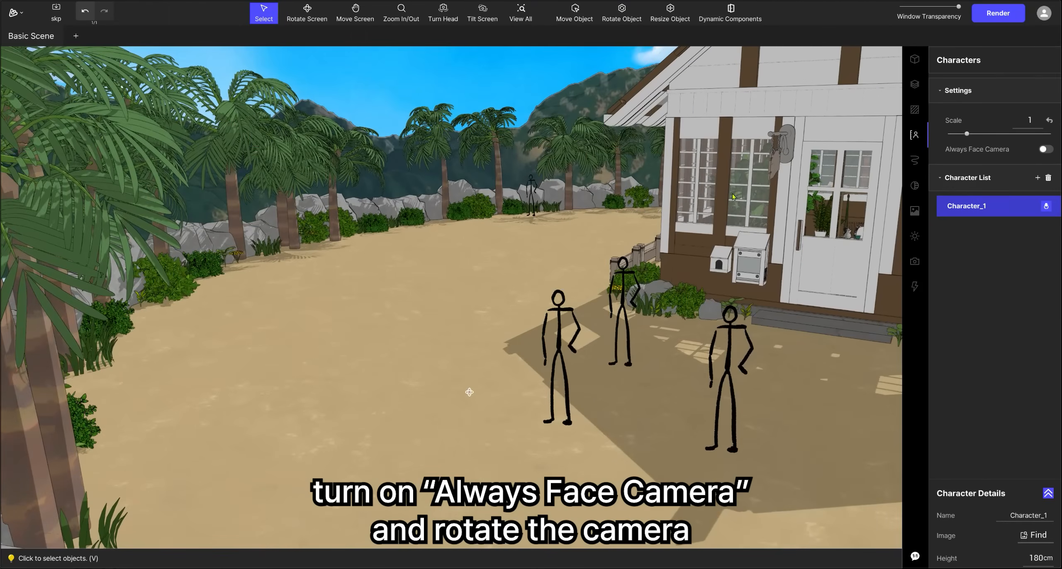
left_click(1044, 150)
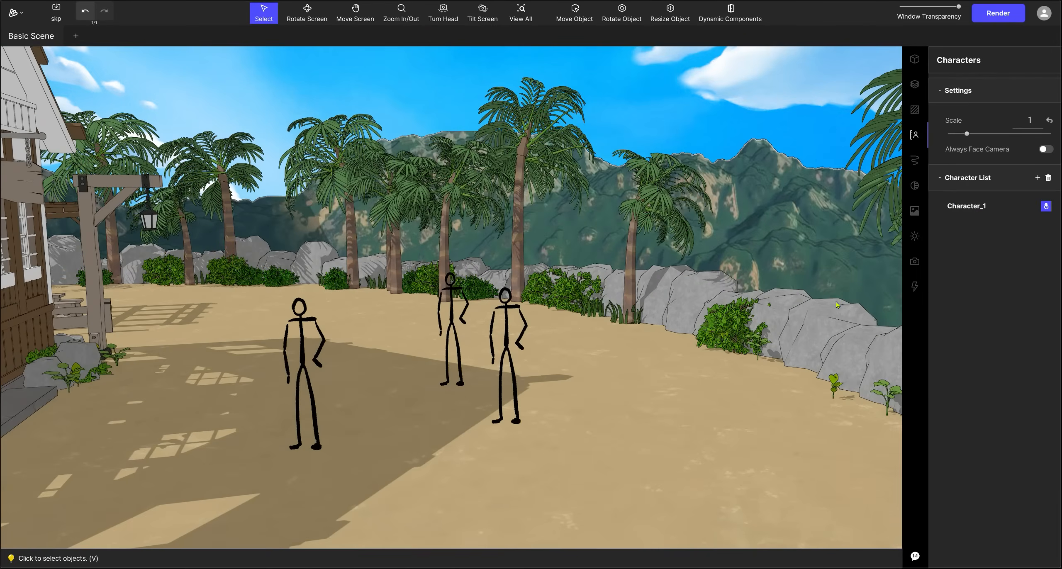
left_click(574, 10)
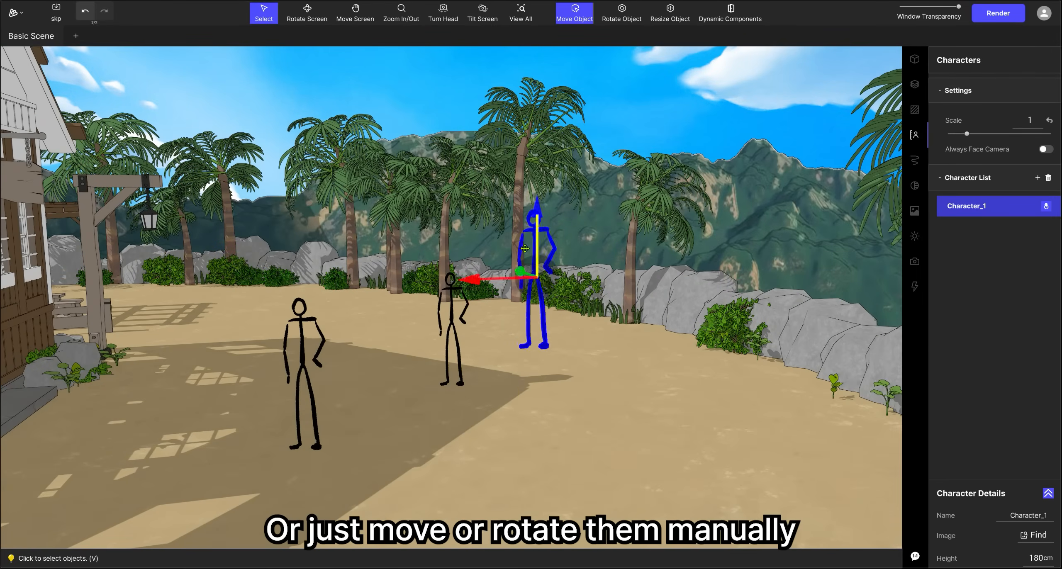
left_click_drag(522, 271, 514, 339)
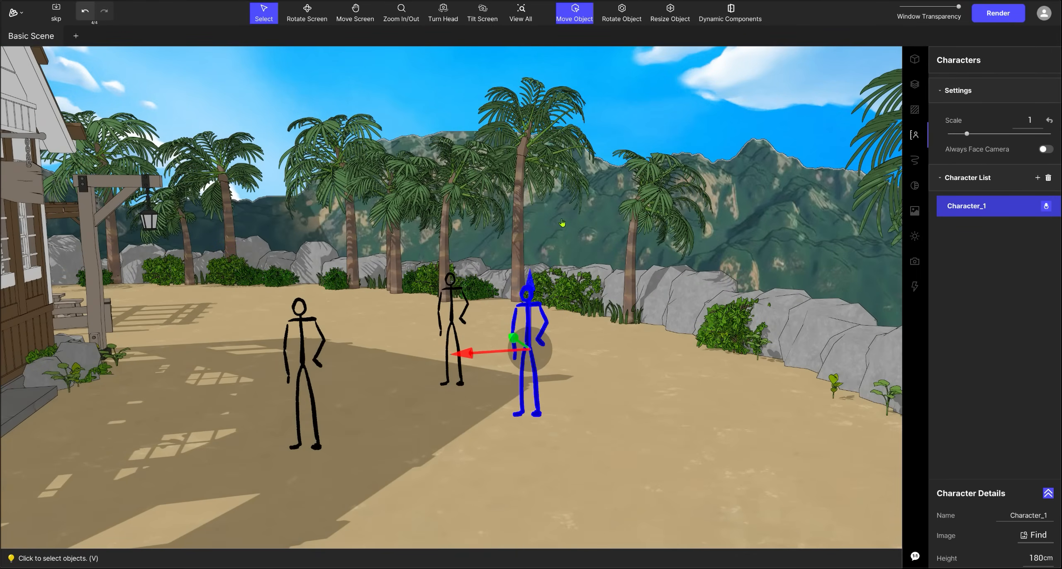
left_click(621, 13)
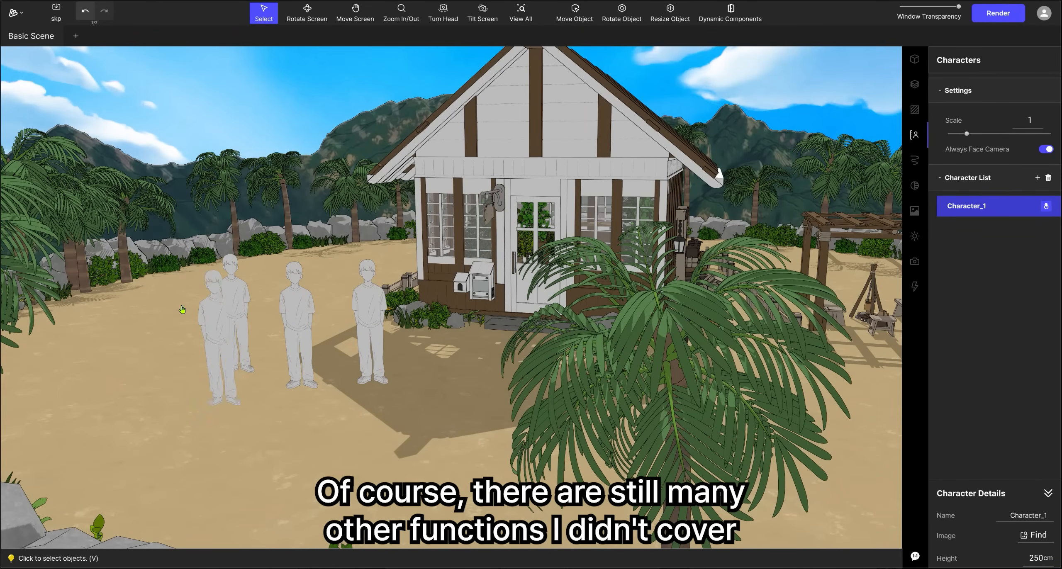
Check the palm tree's material, then set up a very-high-quality 2500×1445 shadow-only render with transparent background
left_click(915, 109)
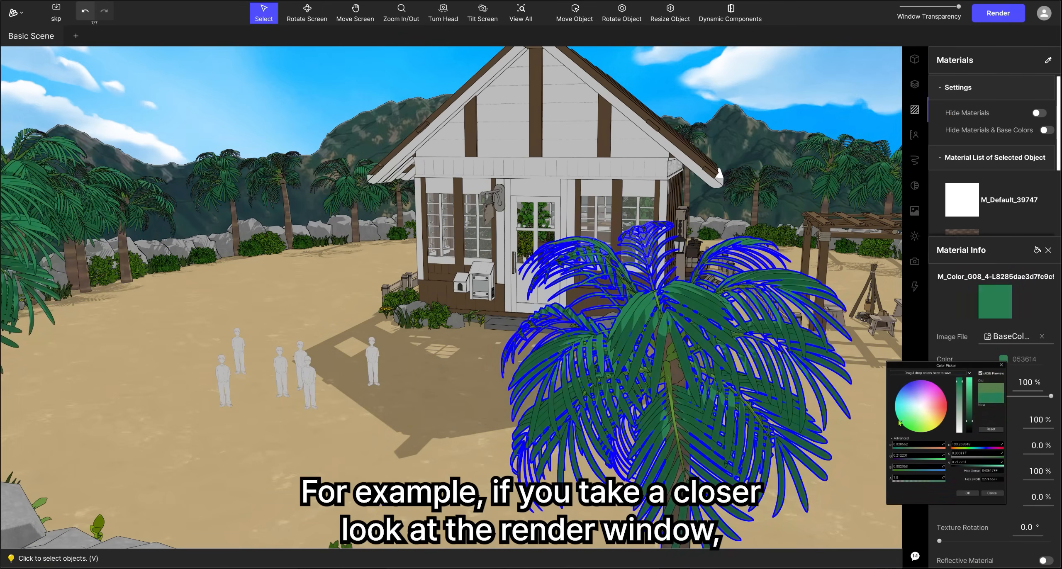
left_click(998, 14)
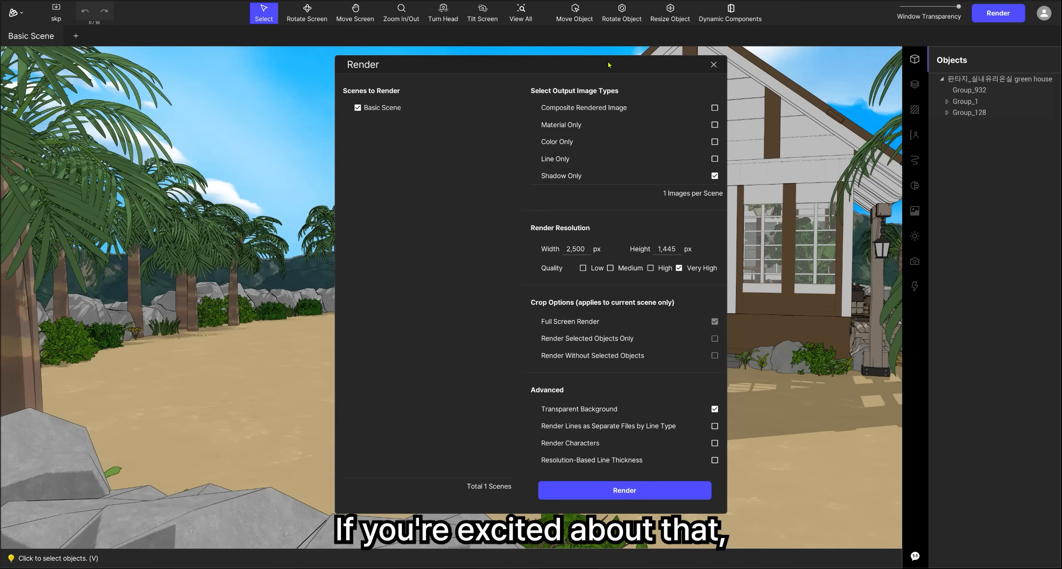
left_click(667, 249)
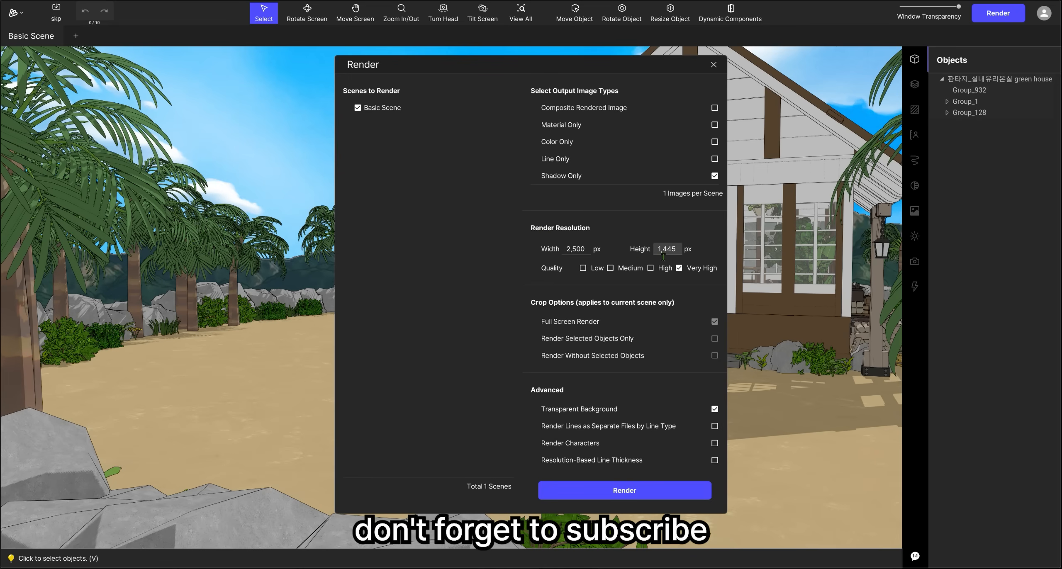